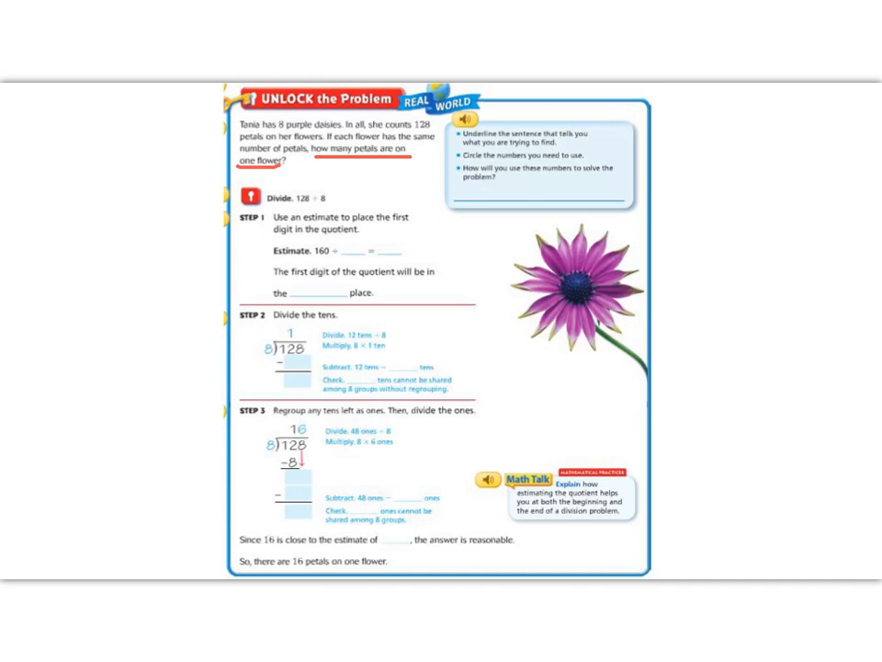
Circle the number 128 from the word problem in blue.
drag(272, 132, 285, 125)
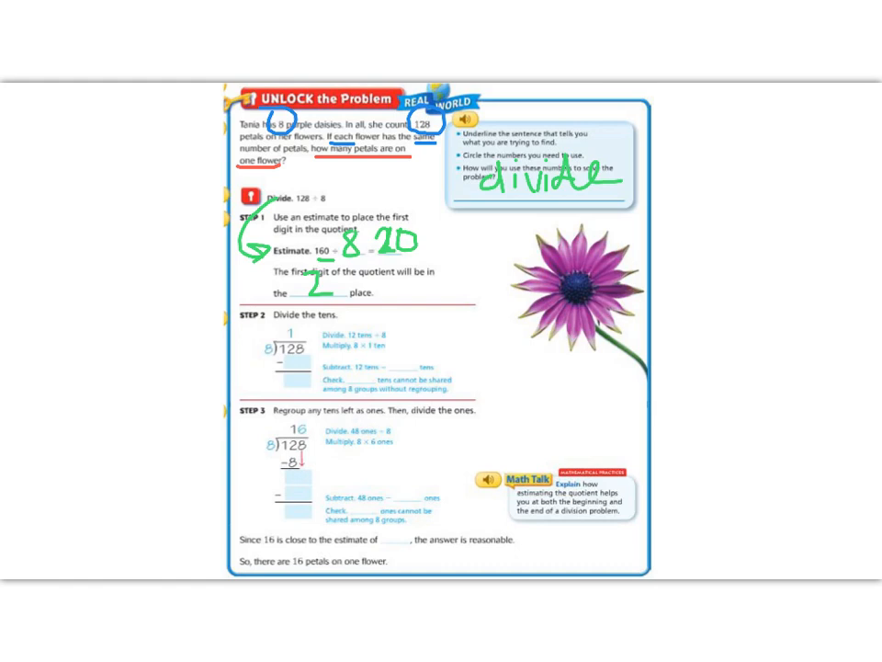
Draw a green arrow pointing at the estimate 20 in 160 ÷ 8 = 20.
drag(434, 243, 478, 239)
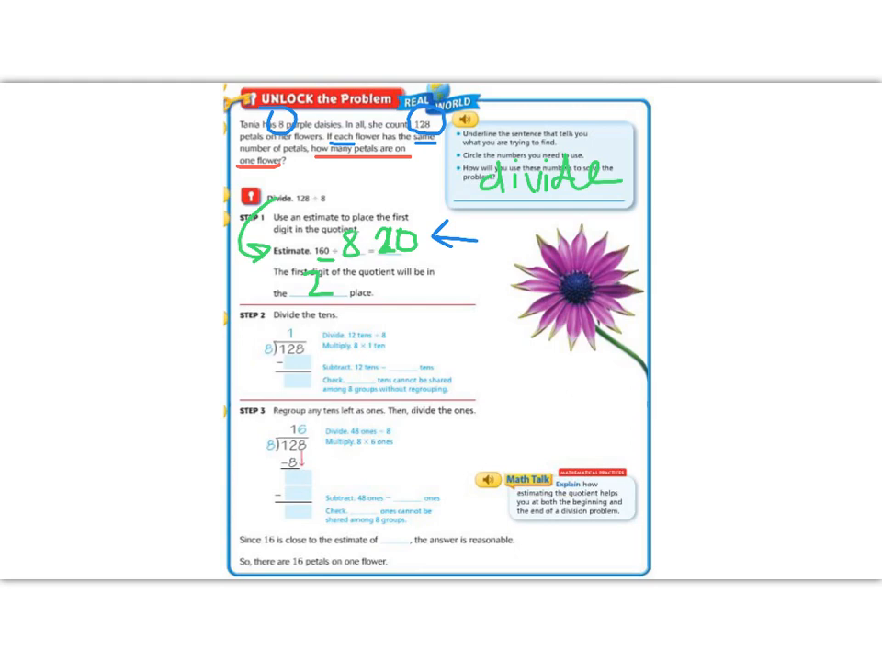
Write the tens step of 128÷8 in red and carry the 4 down to Step 3 with an arrow.
drag(390, 353, 408, 377)
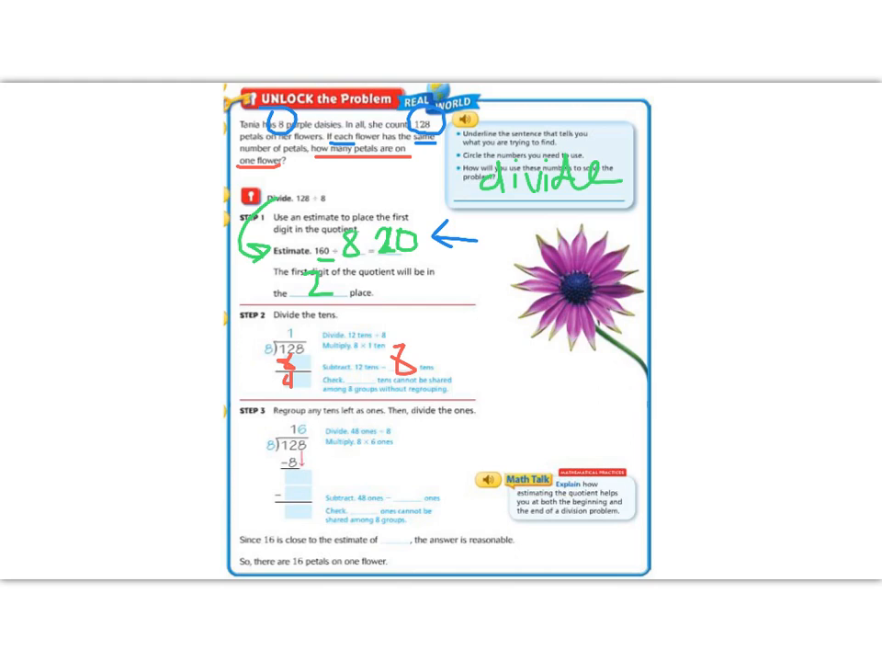
drag(239, 381, 254, 469)
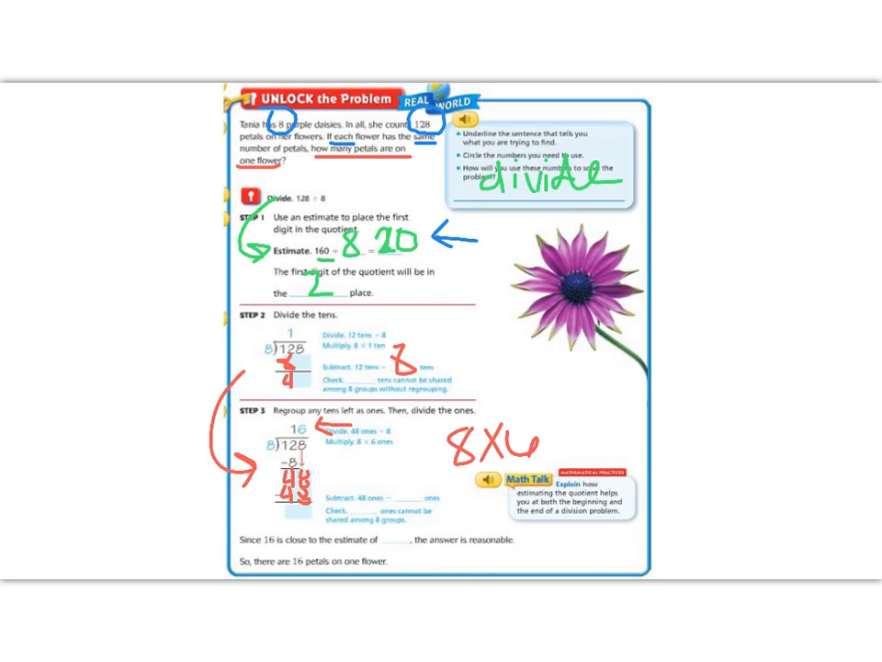
Write 48 under the ones in Step 3 so the subtraction leaves remainder 0.
text(48)
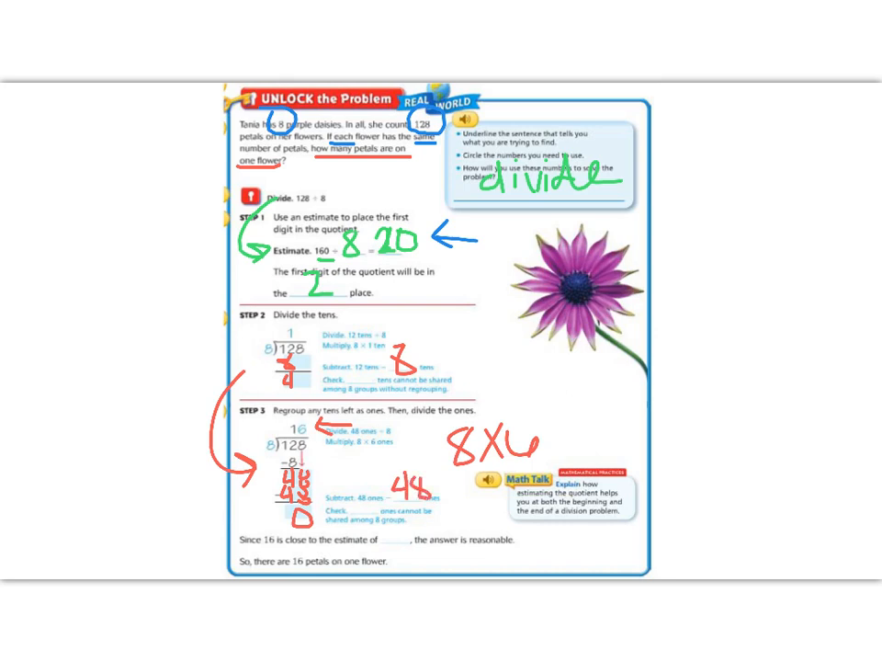